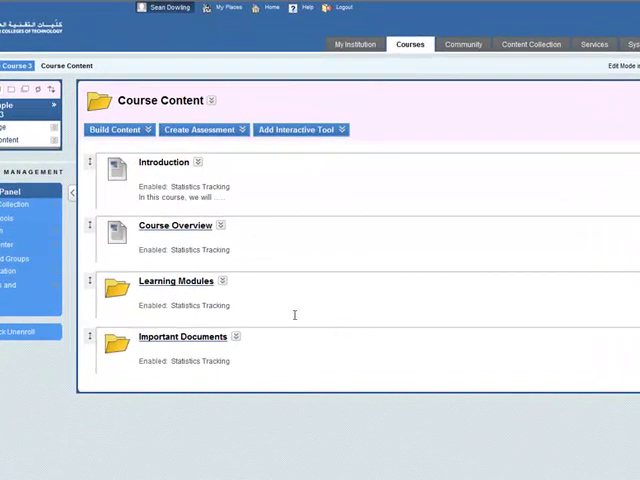
pyautogui.moveTo(170, 286)
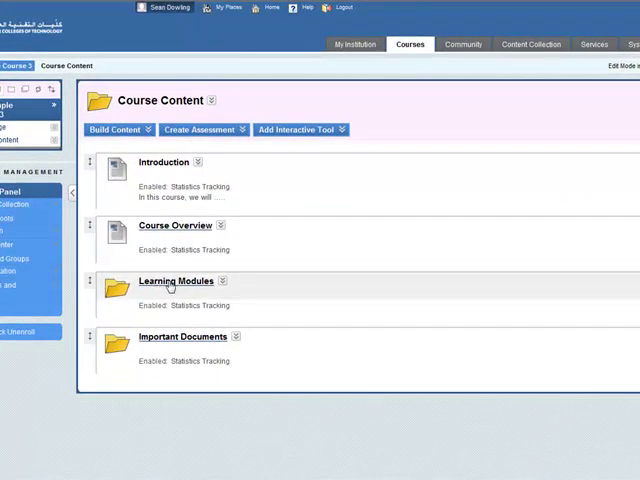
# Open the Learning Modules folder and show its Build Content options
pyautogui.click(174, 281)
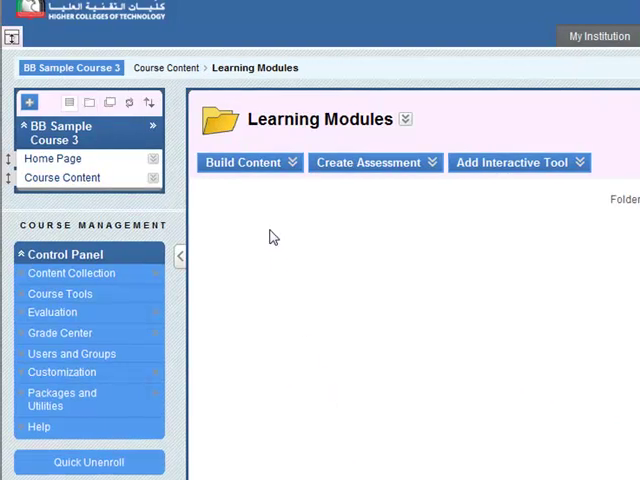
pyautogui.click(243, 162)
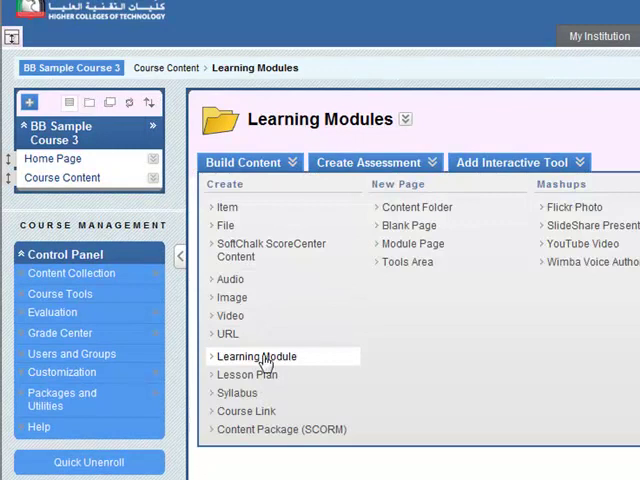
# Create a learning module named 'Module 1 - People' that opens in a new window and tracks views
pyautogui.click(257, 356)
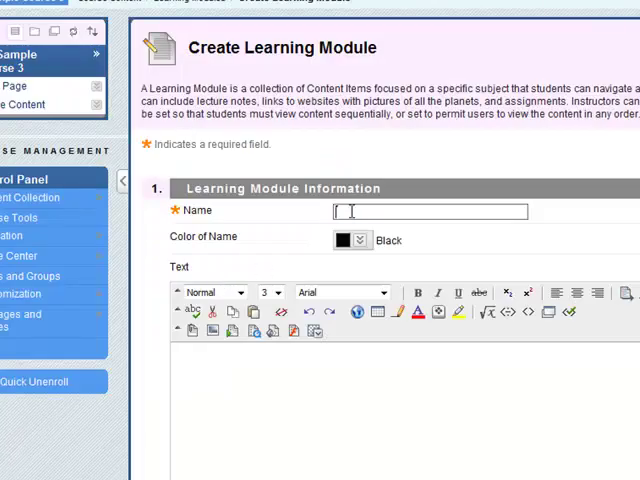
pyautogui.write('Module')
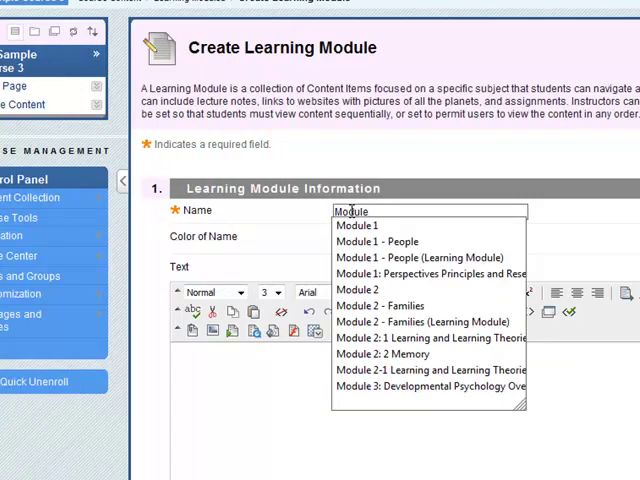
pyautogui.click(383, 241)
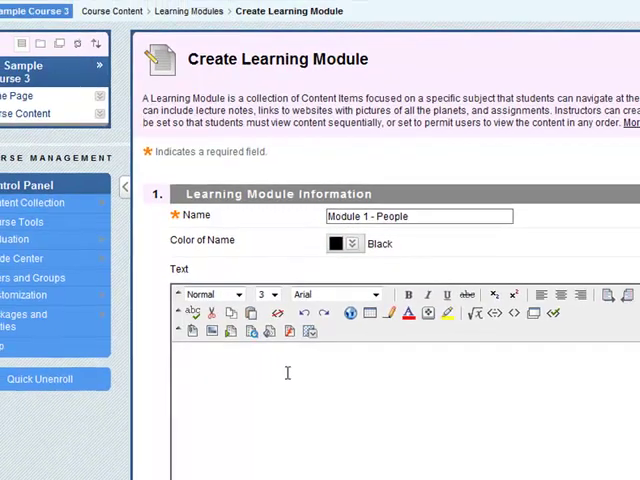
pyautogui.scroll(-3)
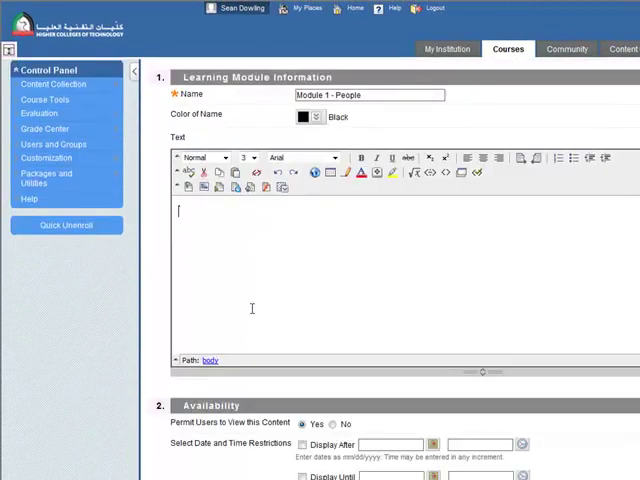
pyautogui.scroll(-3)
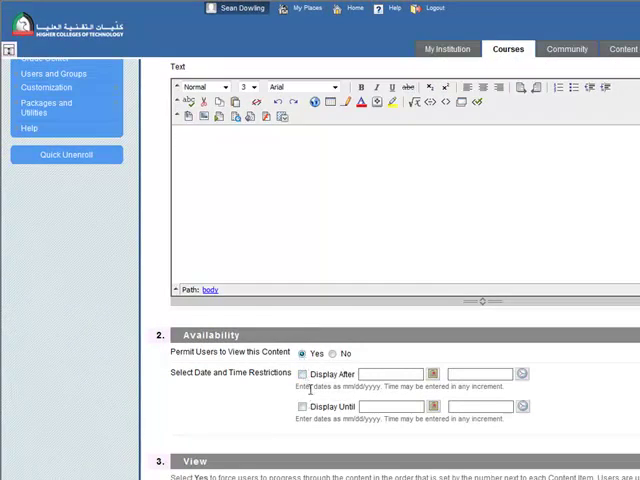
pyautogui.scroll(-3)
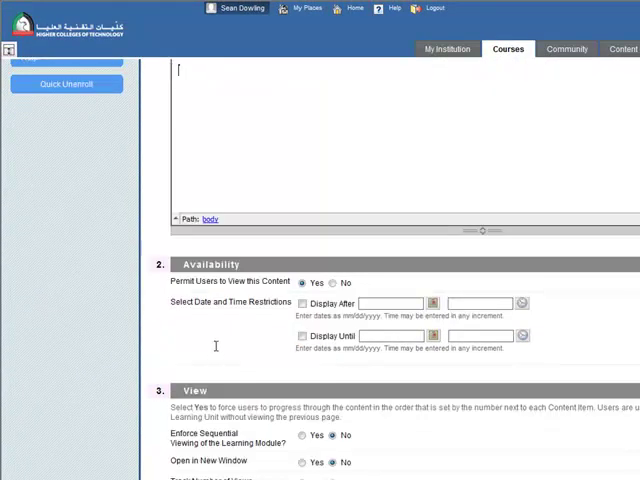
pyautogui.scroll(-3)
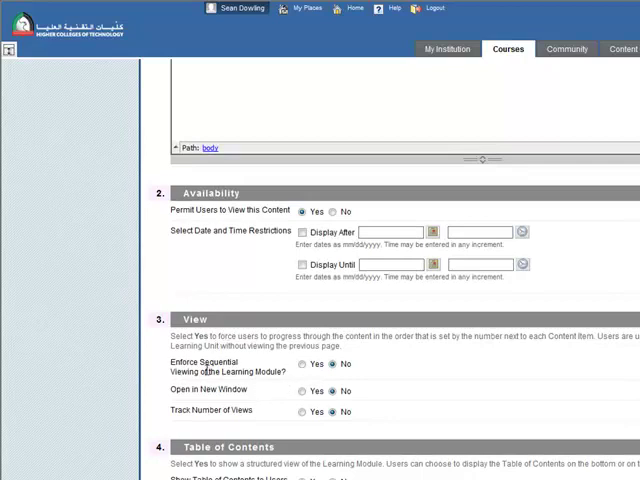
pyautogui.scroll(-3)
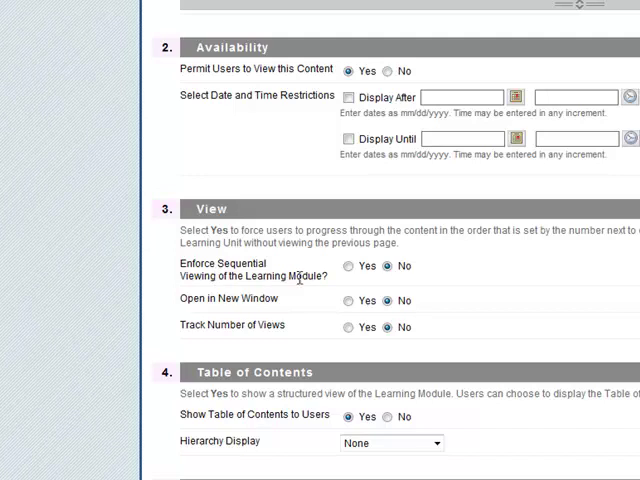
pyautogui.moveTo(335, 295)
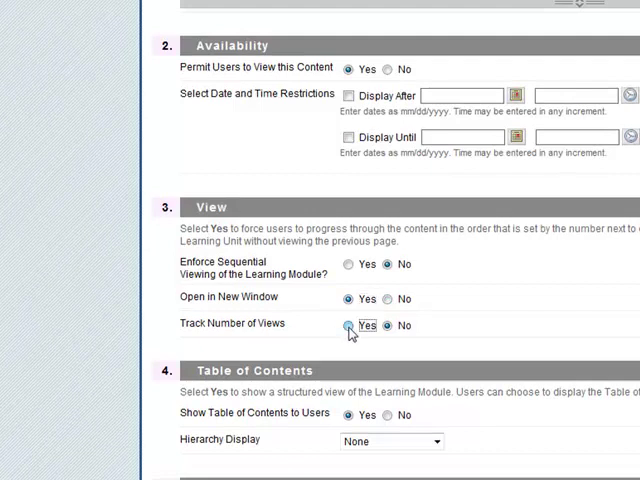
pyautogui.scroll(-3)
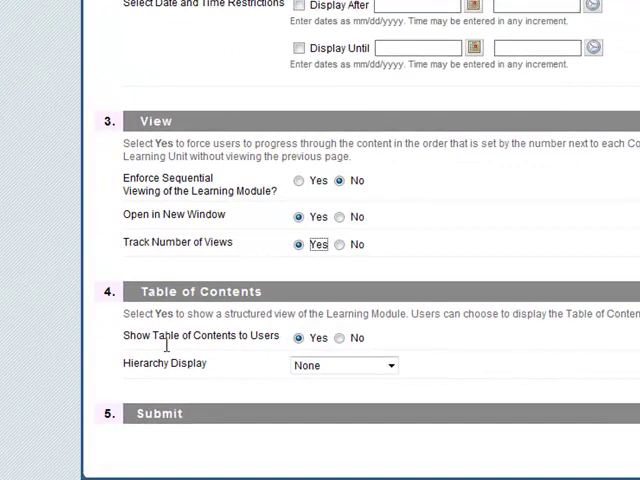
pyautogui.moveTo(379, 364)
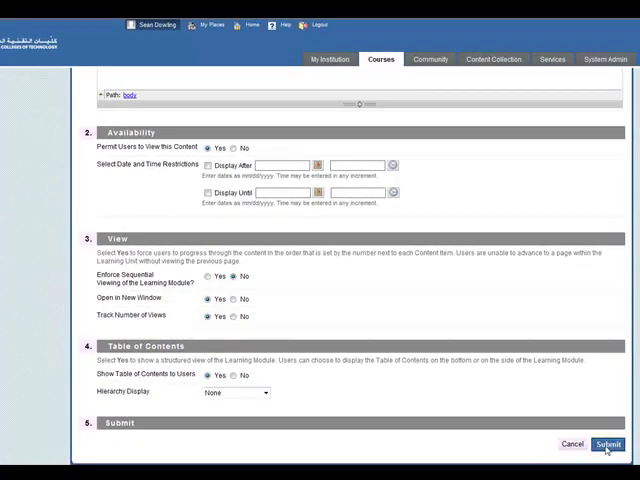
# Submit the Module 1 - People module and open it from Learning Modules
pyautogui.click(608, 445)
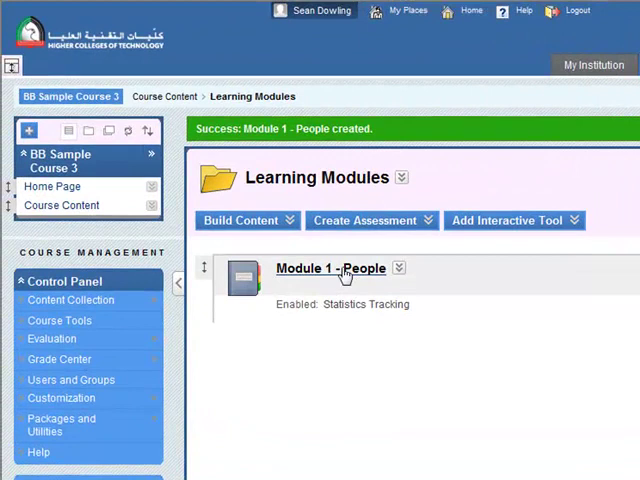
pyautogui.click(330, 268)
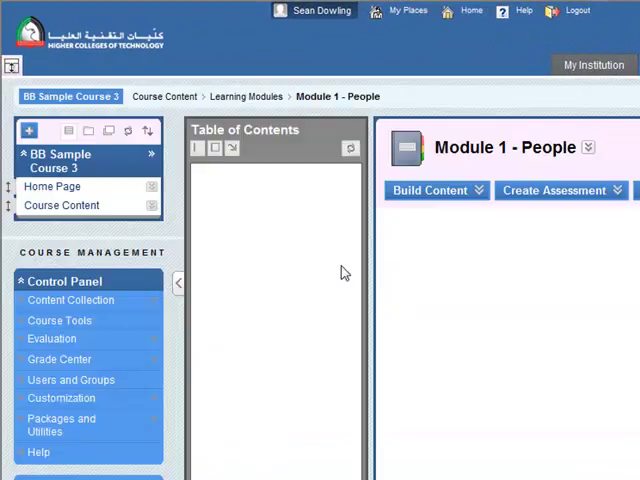
pyautogui.moveTo(285, 205)
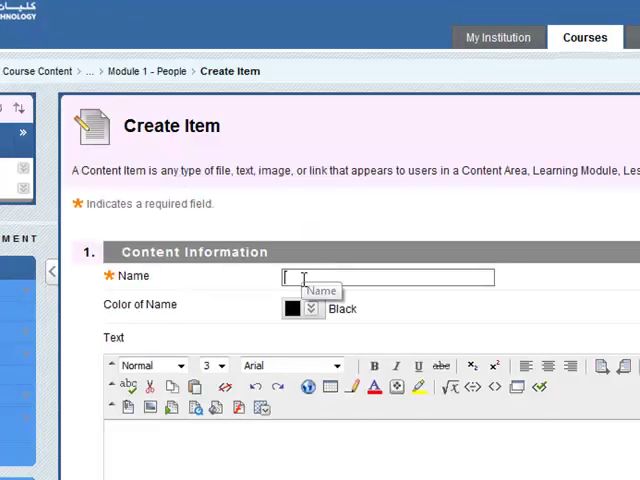
# Name a new item 'Introduction' and enter its three-topic overview text
pyautogui.write('Intr')
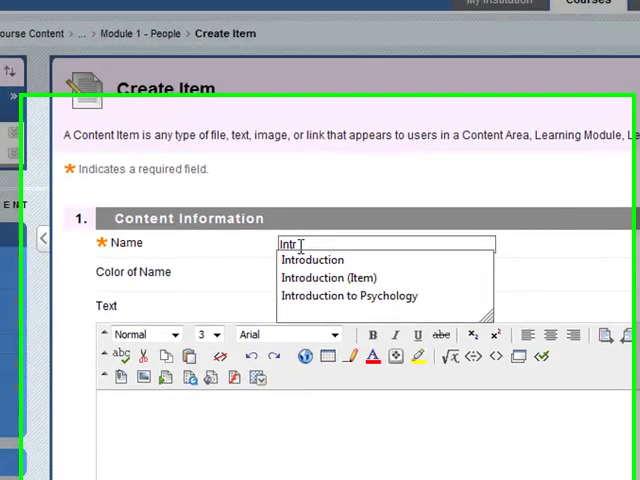
pyautogui.click(313, 260)
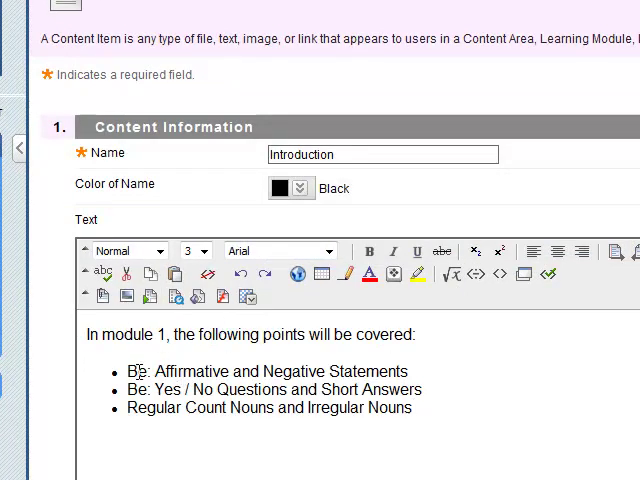
pyautogui.doubleClick(137, 372)
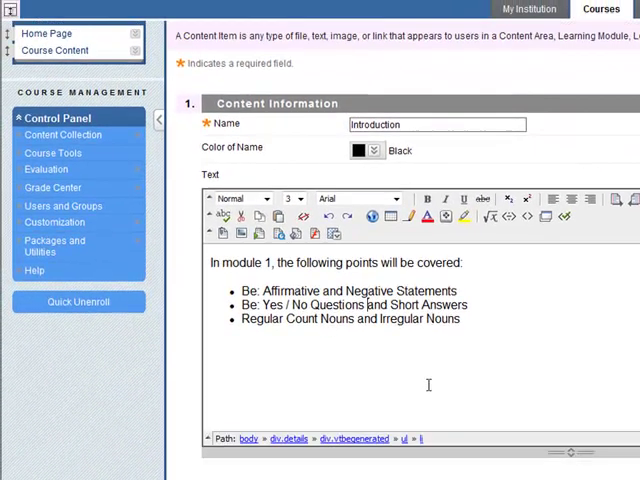
pyautogui.scroll(-3)
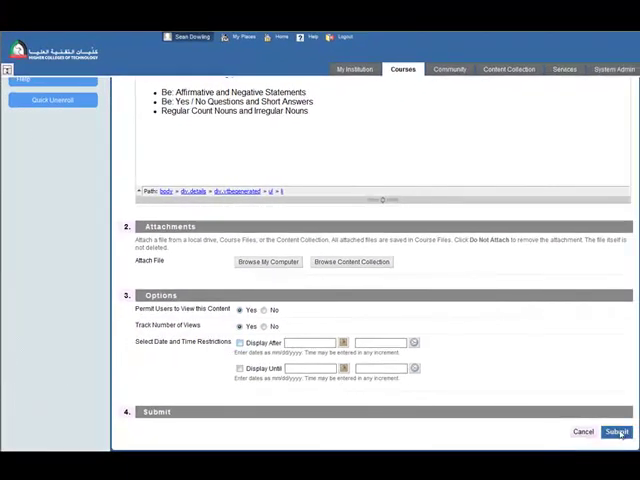
# Save the Introduction item and show the module's content types again
pyautogui.click(619, 432)
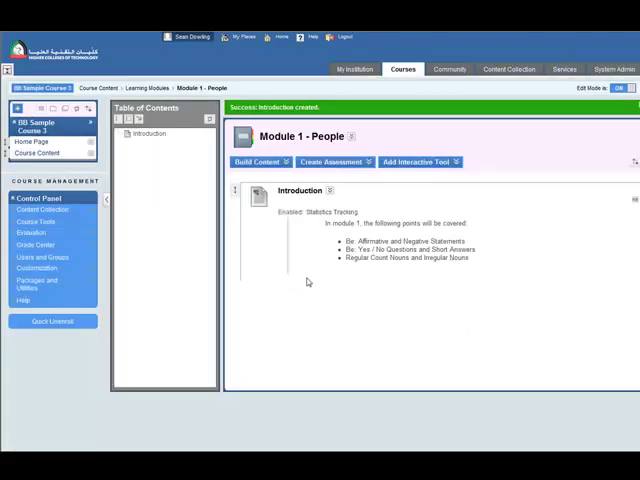
pyautogui.moveTo(437, 307)
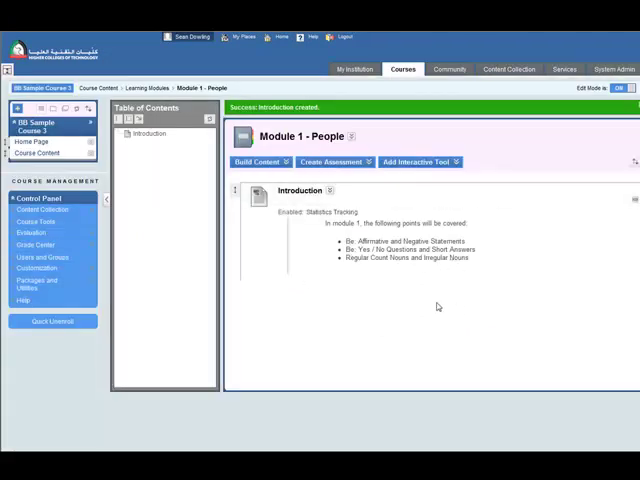
pyautogui.click(258, 162)
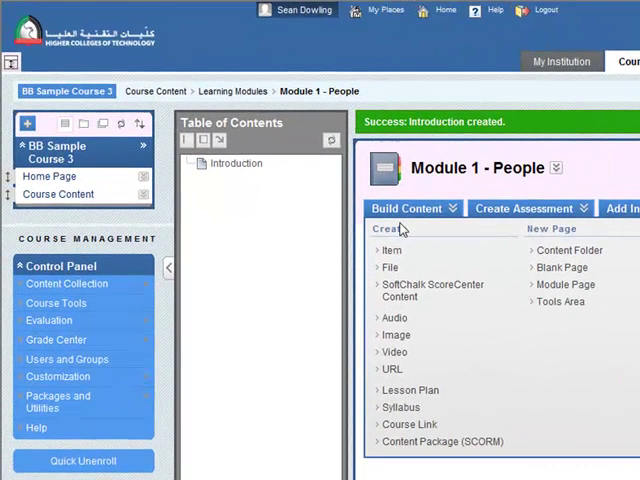
pyautogui.moveTo(393, 272)
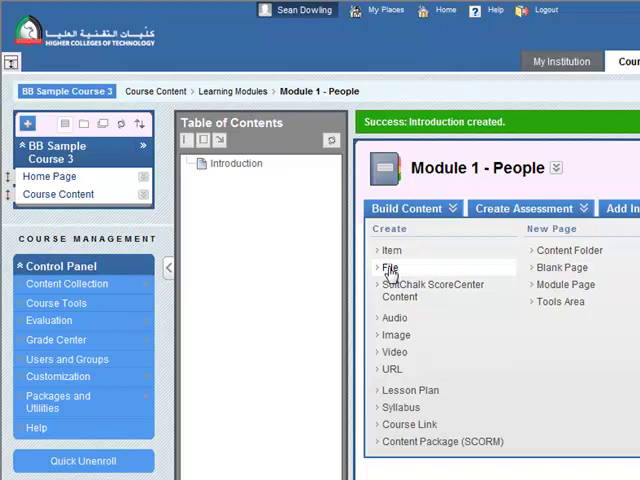
# Start a new File item and browse the course Content Collection
pyautogui.click(391, 267)
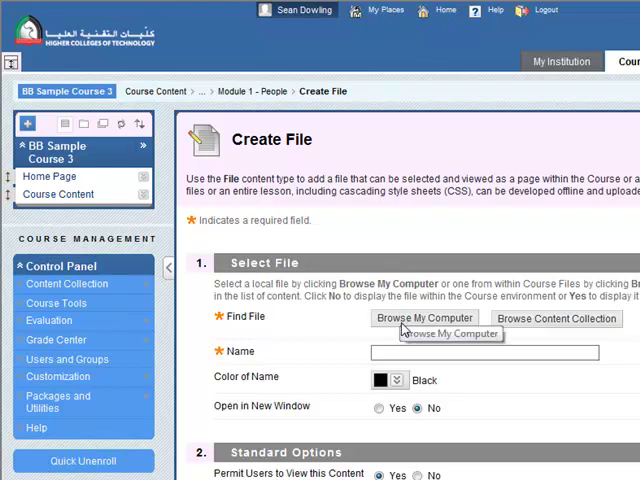
pyautogui.moveTo(423, 323)
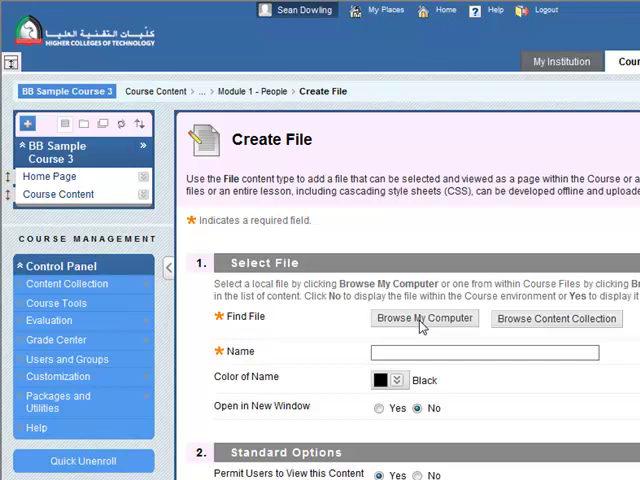
pyautogui.moveTo(498, 335)
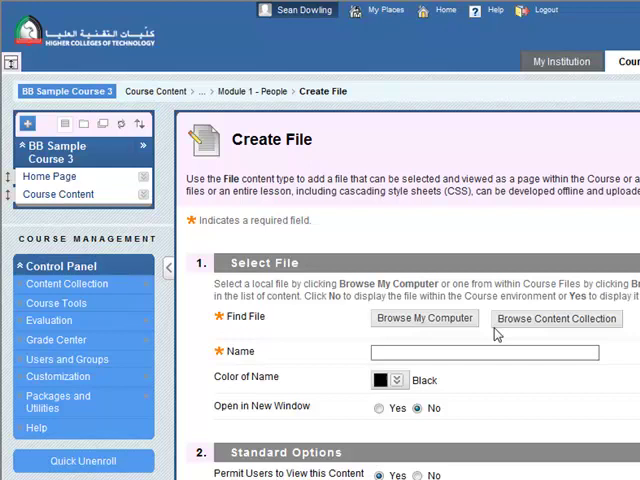
pyautogui.moveTo(557, 322)
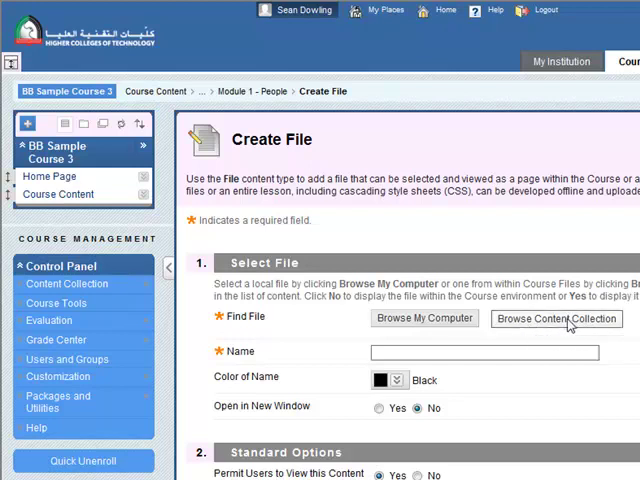
pyautogui.moveTo(55, 270)
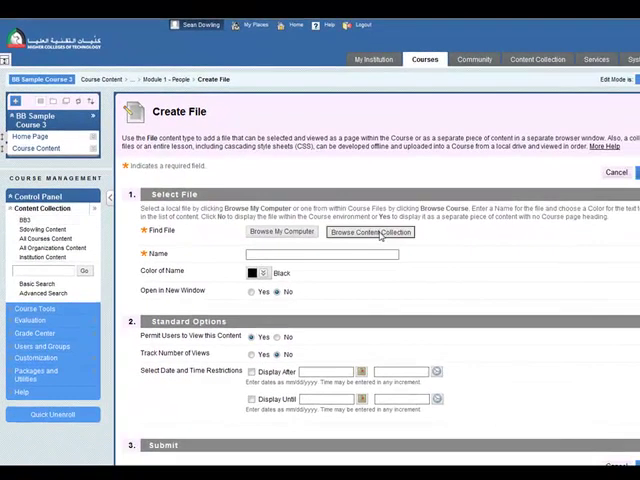
pyautogui.click(369, 232)
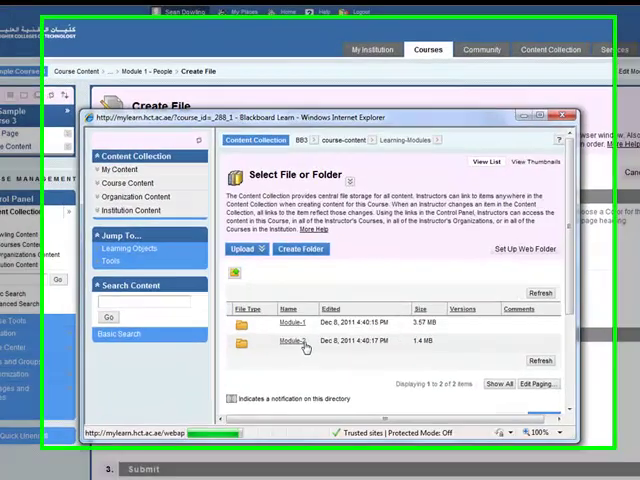
# Select Unit1-People.pdf from the Module-1 folder as the item's file
pyautogui.doubleClick(290, 347)
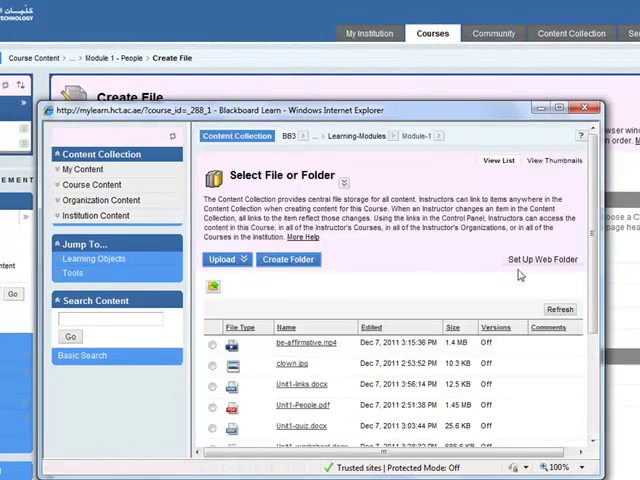
pyautogui.scroll(-3)
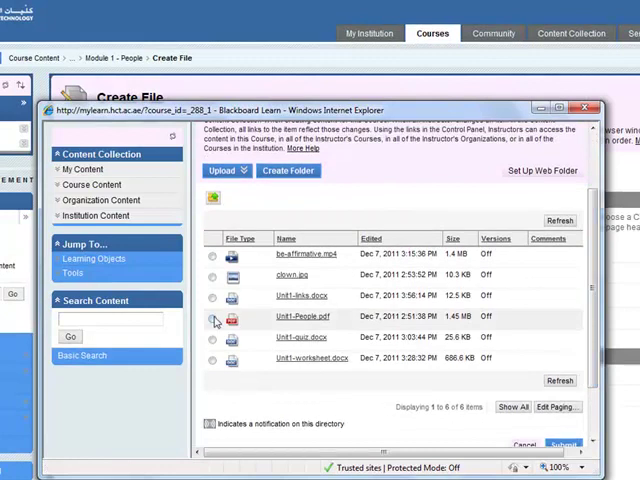
pyautogui.click(212, 318)
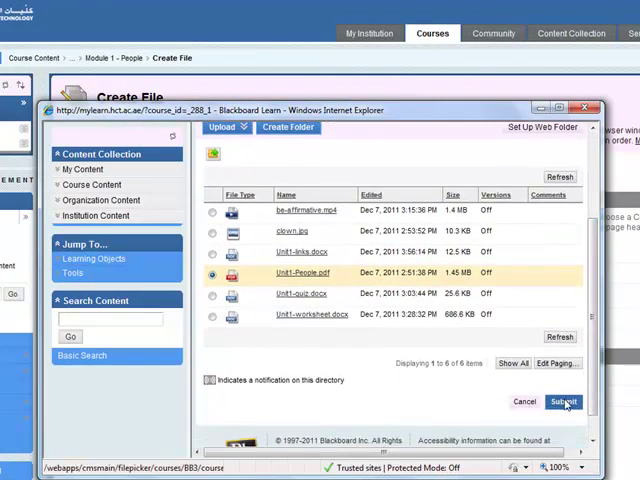
pyautogui.click(569, 402)
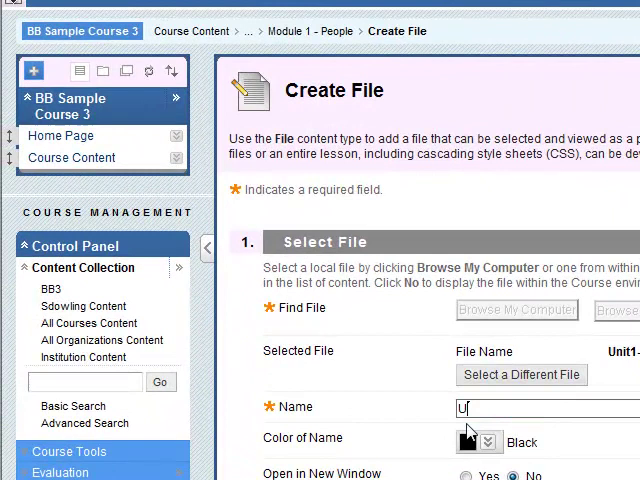
# Name the PDF item 'Unit 1 - Textbook' and save it to the module
pyautogui.write('U')
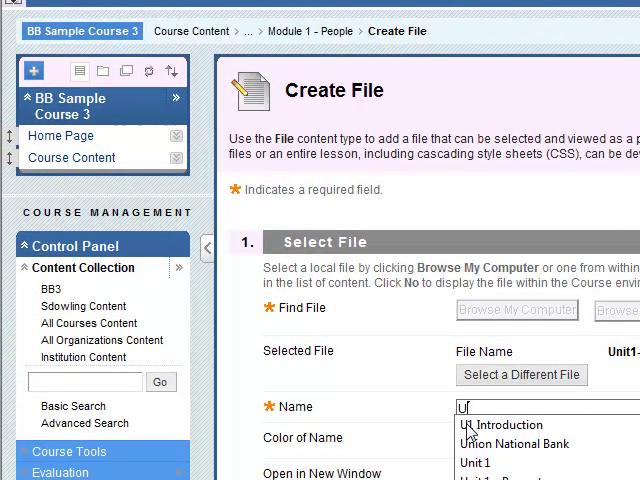
pyautogui.write('nit 1')
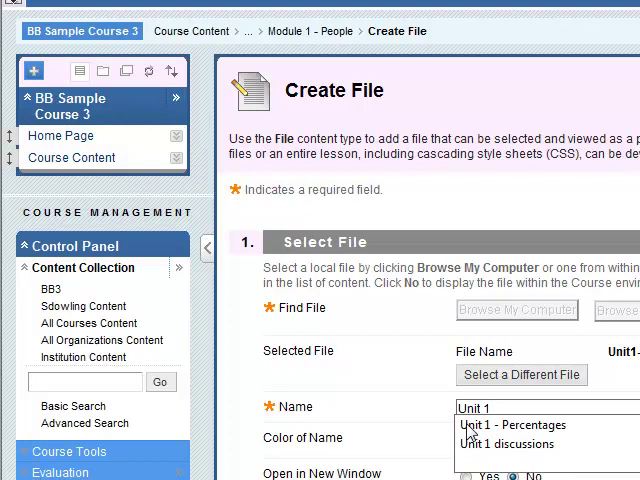
pyautogui.write('Unit 1 - Textboo')
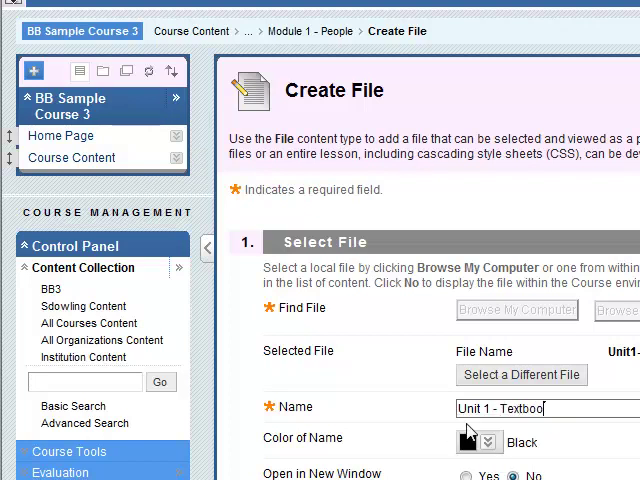
pyautogui.write('k')
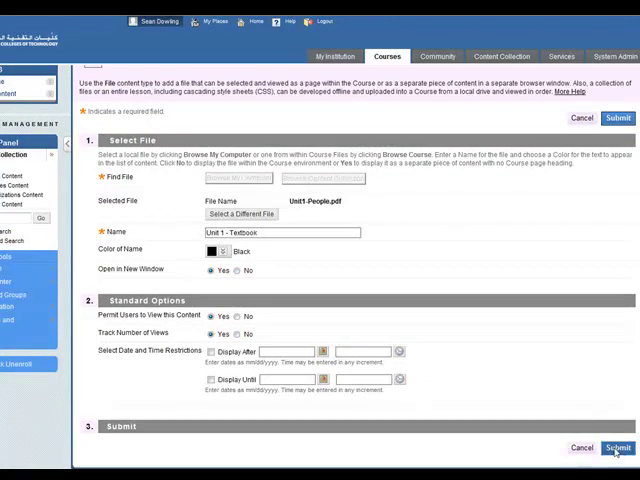
pyautogui.click(617, 447)
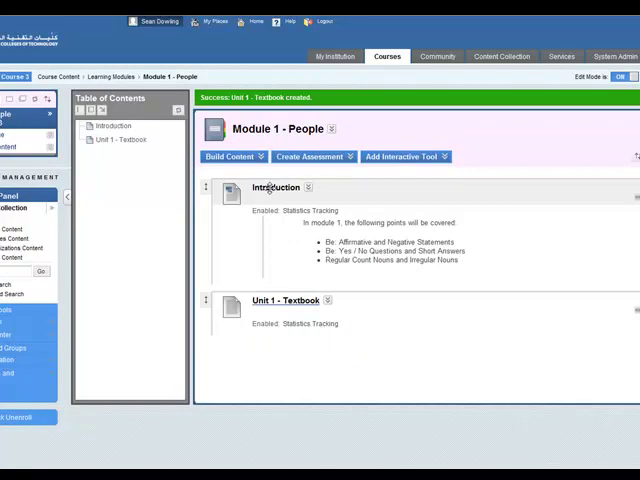
pyautogui.moveTo(295, 301)
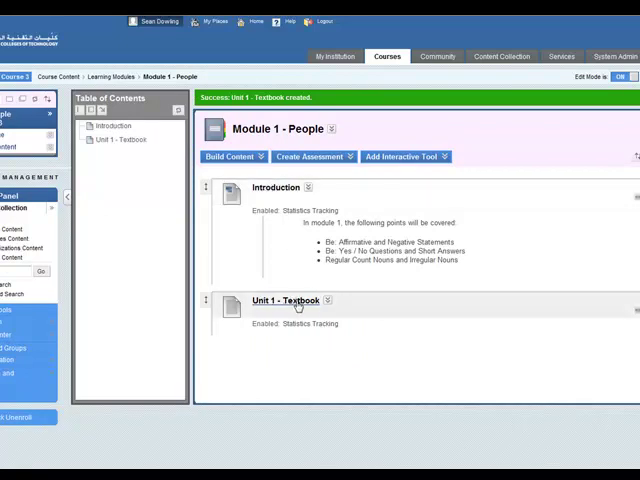
# Choose Video from Build Content to start a new video item
pyautogui.click(228, 156)
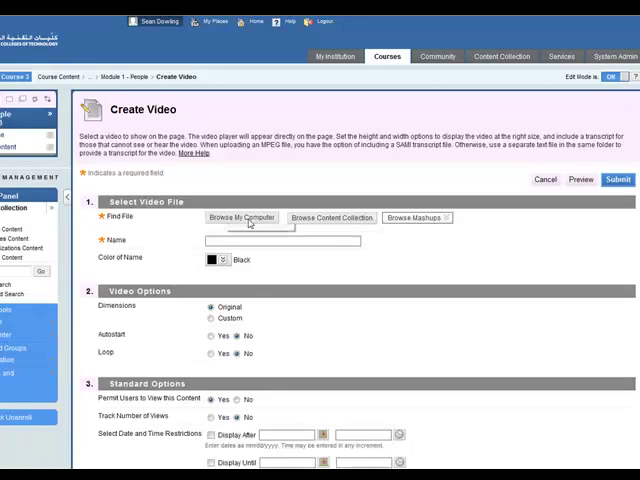
pyautogui.moveTo(331, 218)
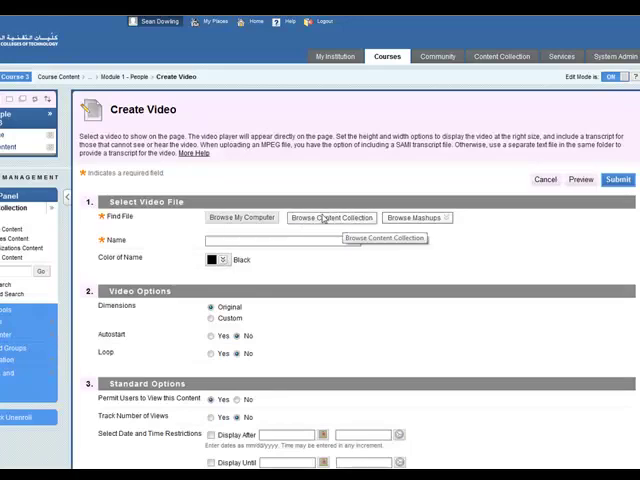
# Select be-affirmative.mp4 from course files and name it 'Video - be: affirmative'
pyautogui.click(331, 217)
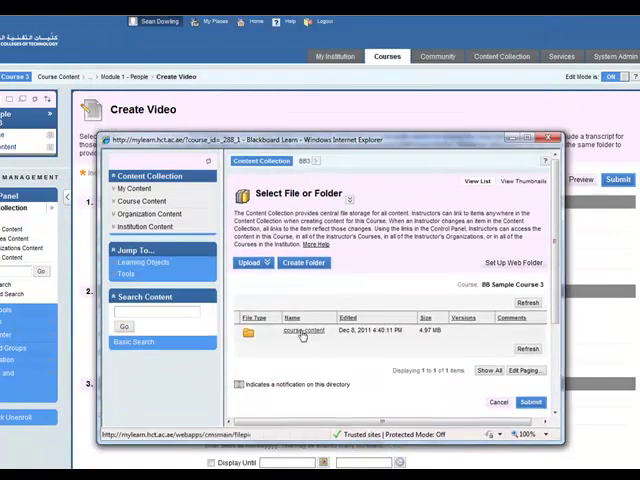
pyautogui.click(303, 331)
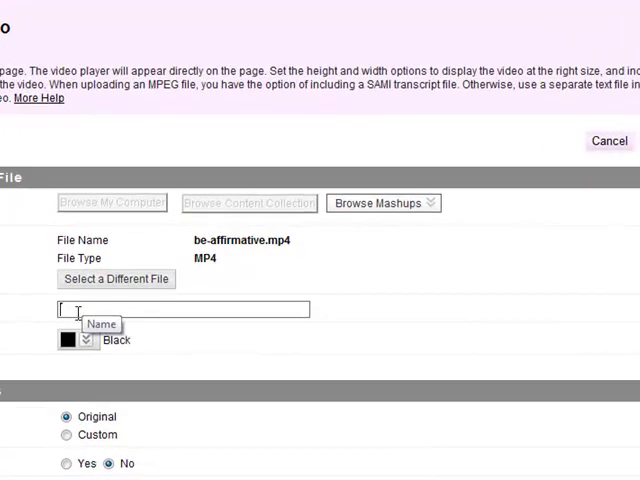
pyautogui.write('Video -')
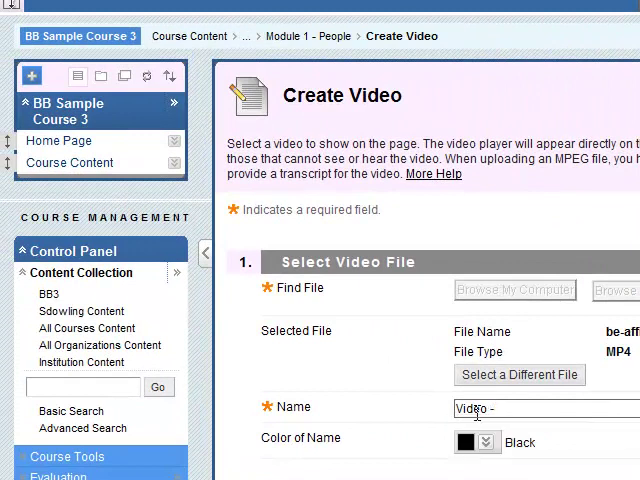
pyautogui.write('be:')
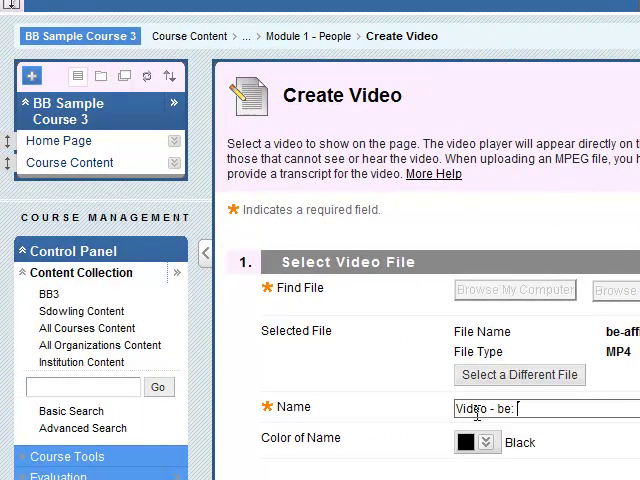
pyautogui.write('affirmative')
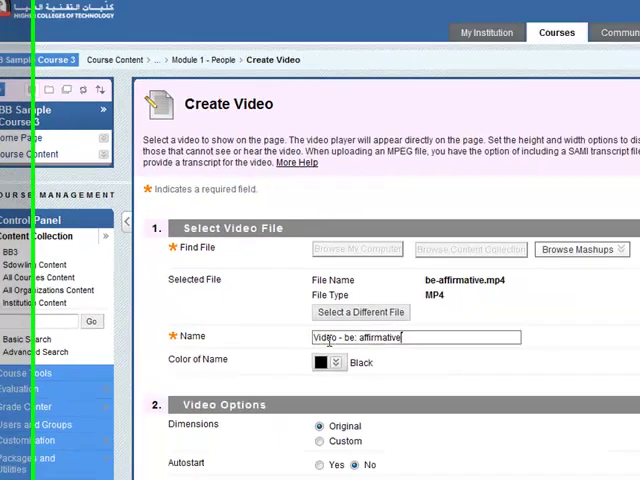
# Keep the video from looping and save the video item
pyautogui.scroll(-3)
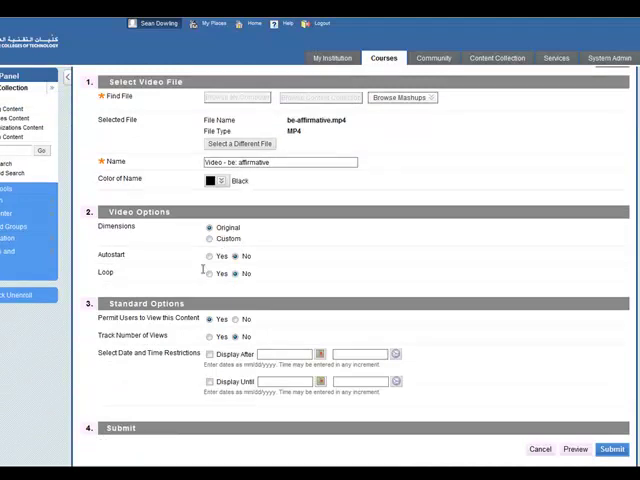
pyautogui.click(234, 274)
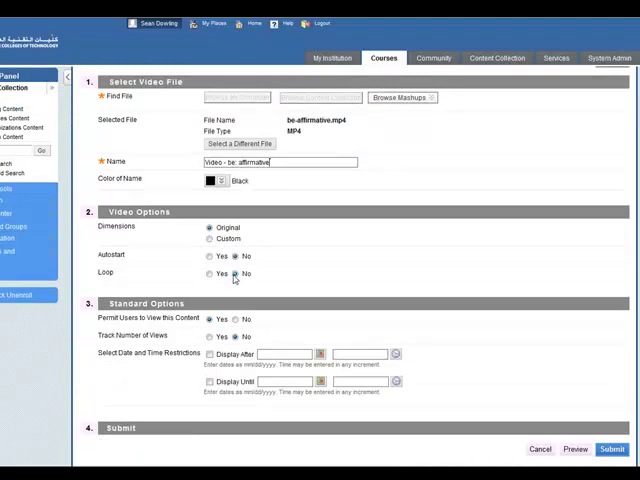
pyautogui.scroll(-3)
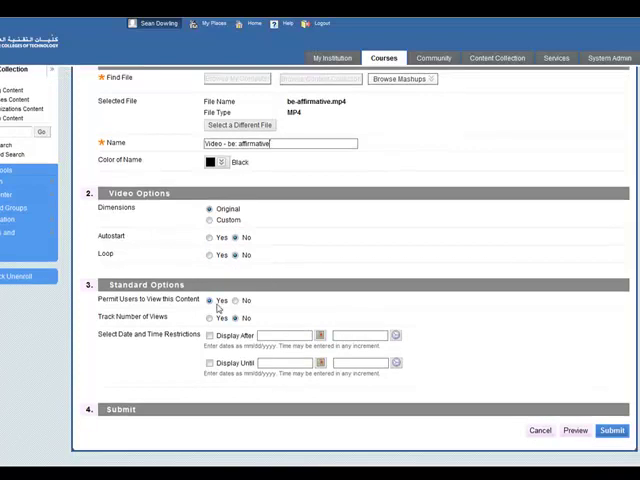
pyautogui.click(210, 317)
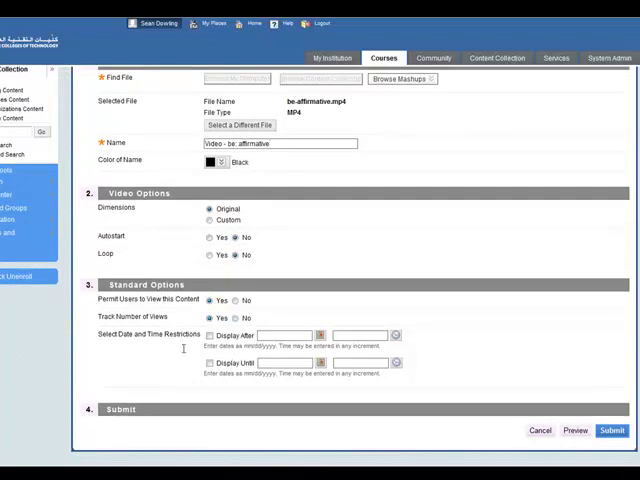
pyautogui.moveTo(491, 315)
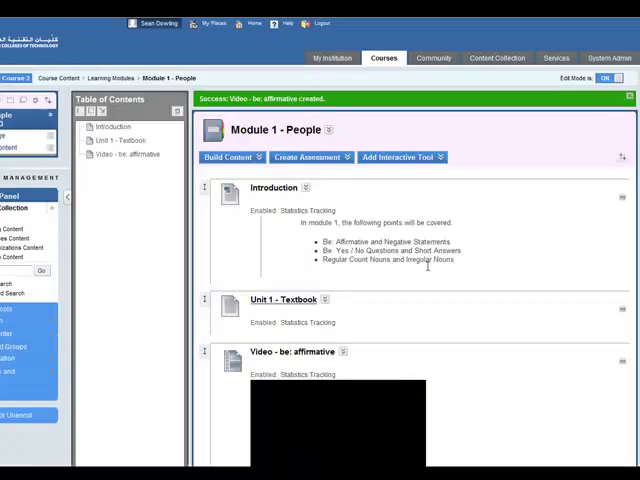
pyautogui.scroll(-3)
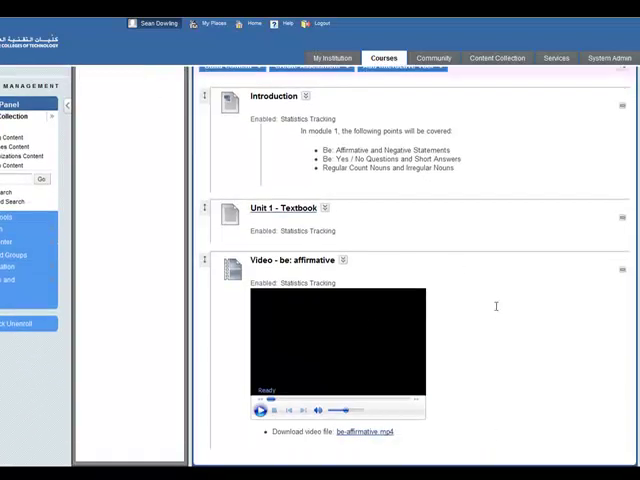
pyautogui.moveTo(510, 357)
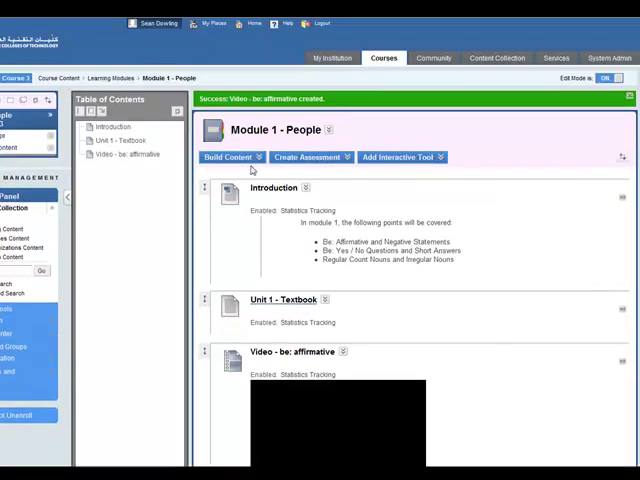
pyautogui.click(228, 157)
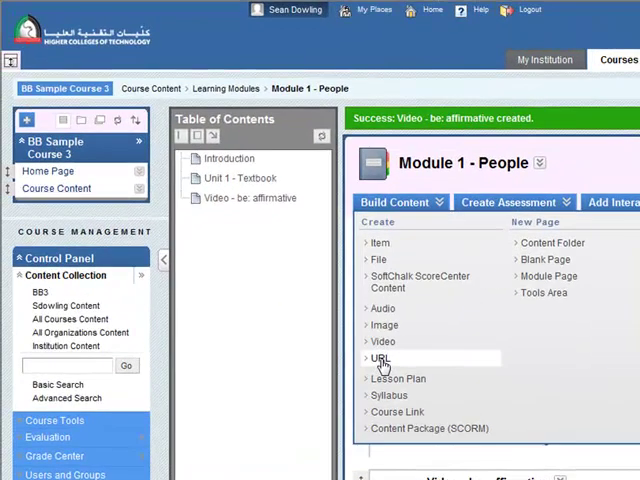
# Create a URL item named 'Extra Practice' linking to PresentSimpleToBe1A.html, with a practice description
pyautogui.click(380, 358)
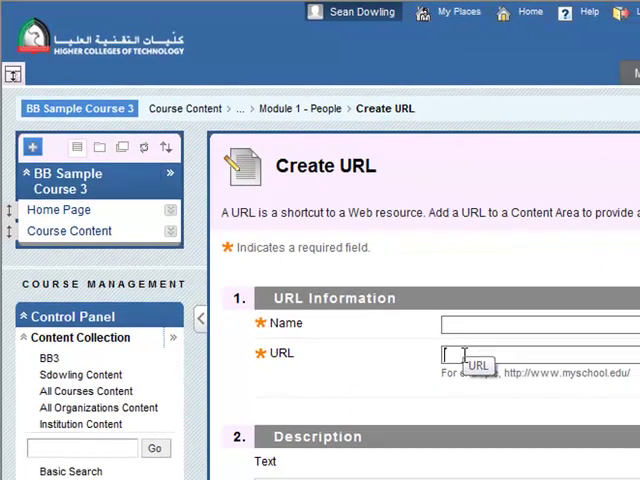
pyautogui.write('om/grammar/PresentSimpleToBe1A.html')
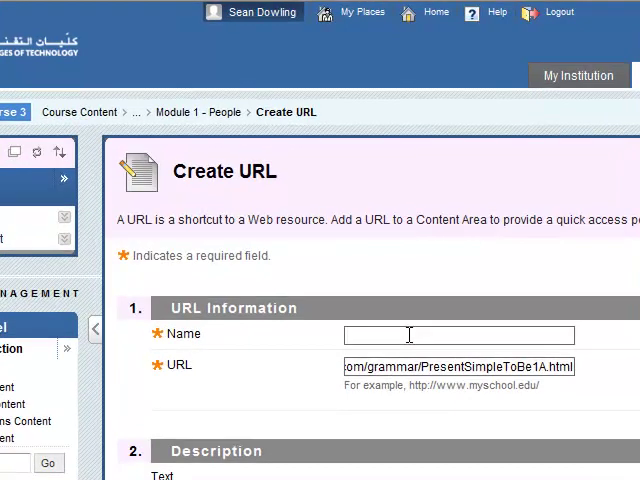
pyautogui.write('Extra Practice')
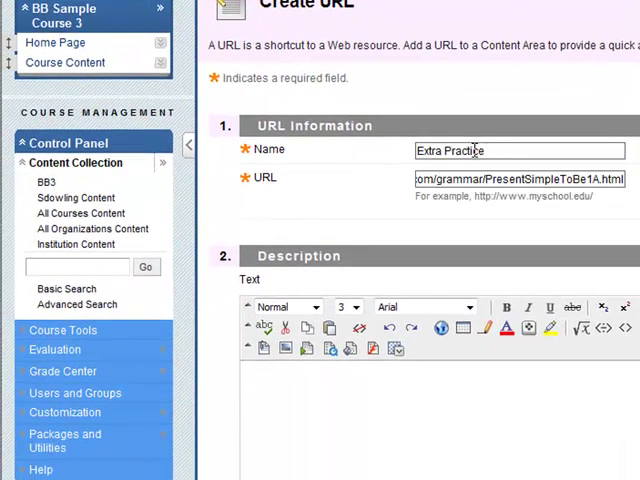
pyautogui.moveTo(427, 387)
pyautogui.write('Click he')
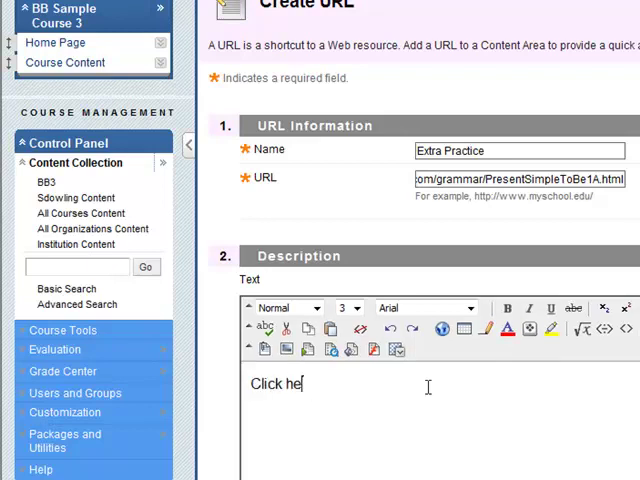
pyautogui.write('re to access')
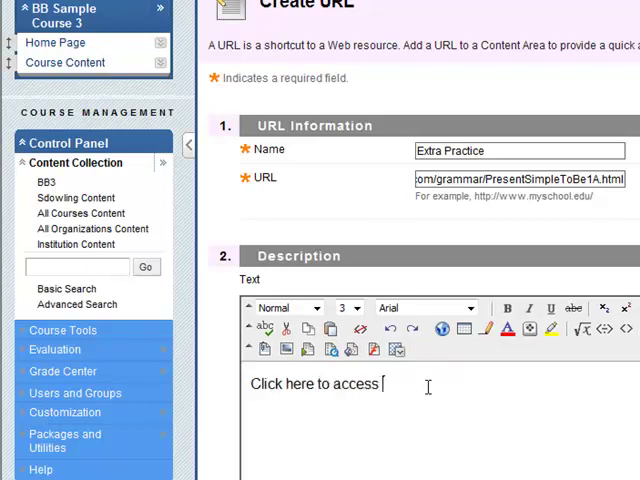
pyautogui.write('some online')
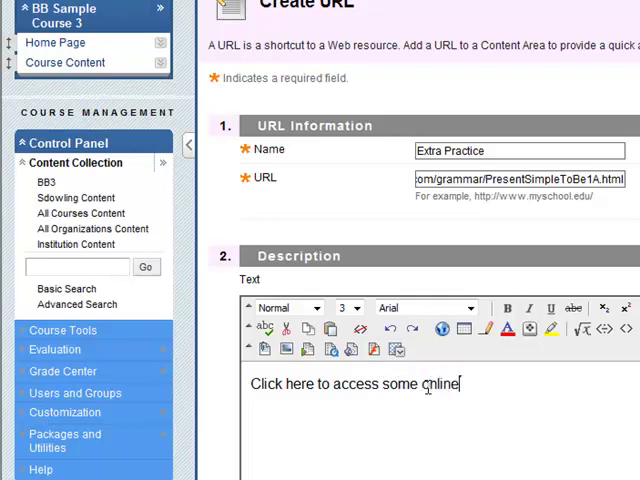
pyautogui.write('practiv')
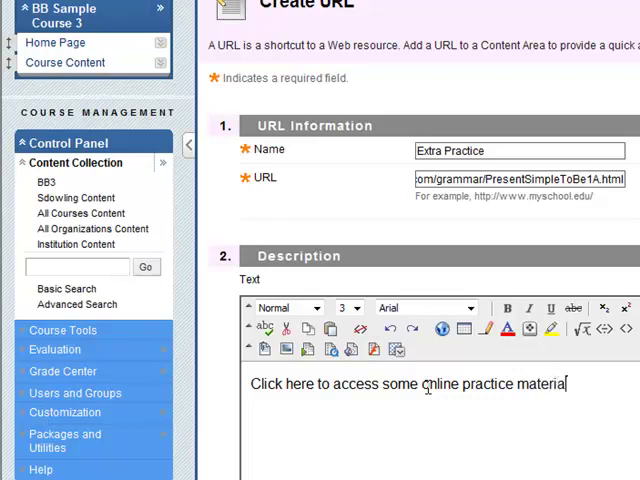
# Set the Extra Practice link to open in a new window
pyautogui.scroll(-3)
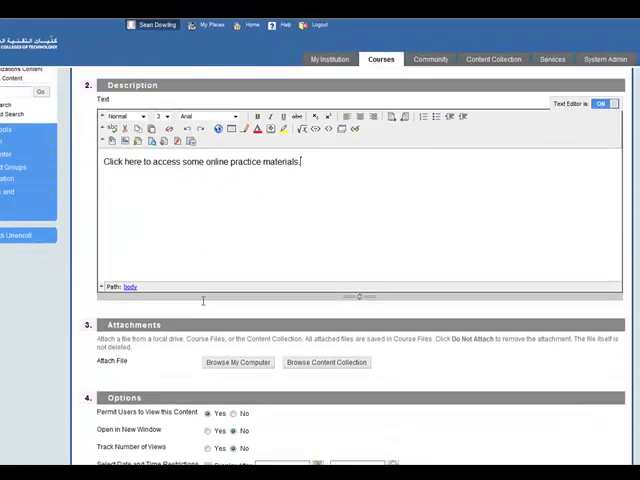
pyautogui.scroll(-3)
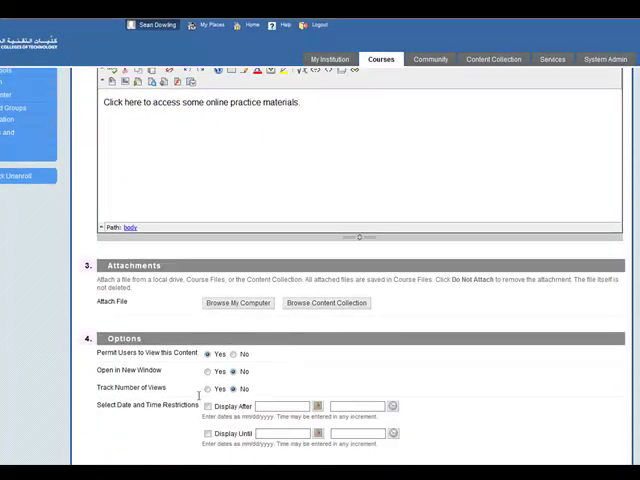
pyautogui.click(205, 370)
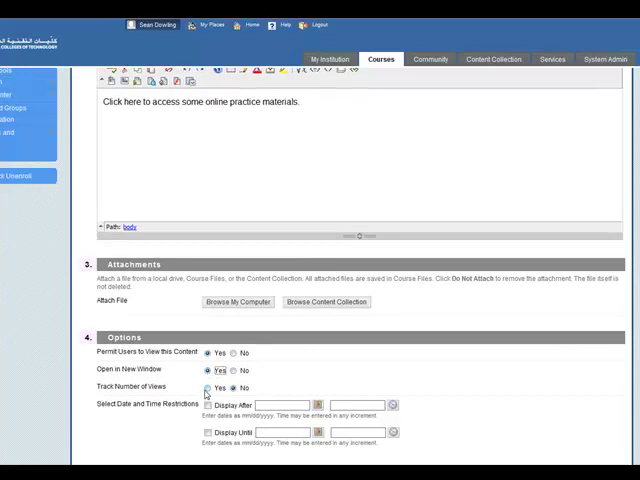
pyautogui.scroll(-3)
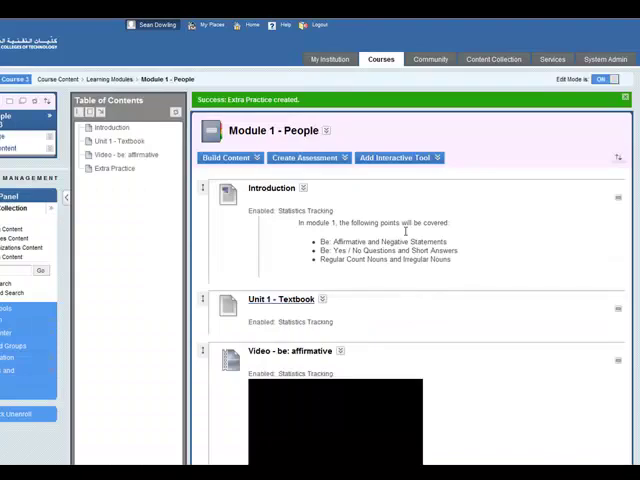
pyautogui.moveTo(415, 223)
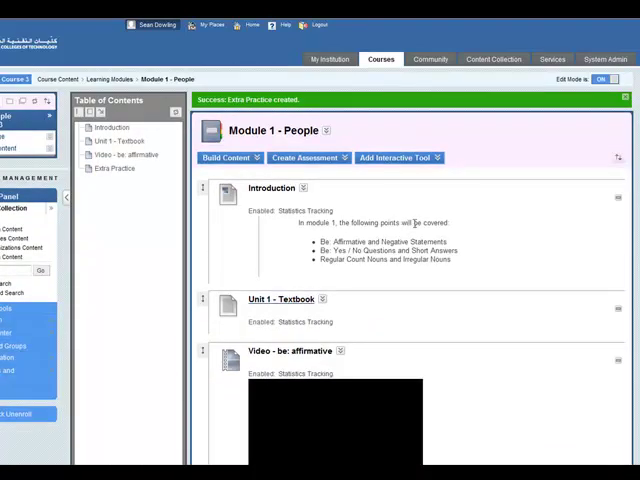
pyautogui.click(228, 157)
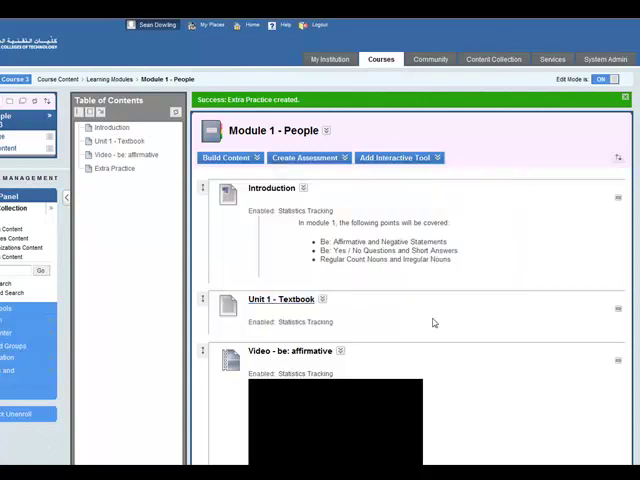
pyautogui.scroll(-3)
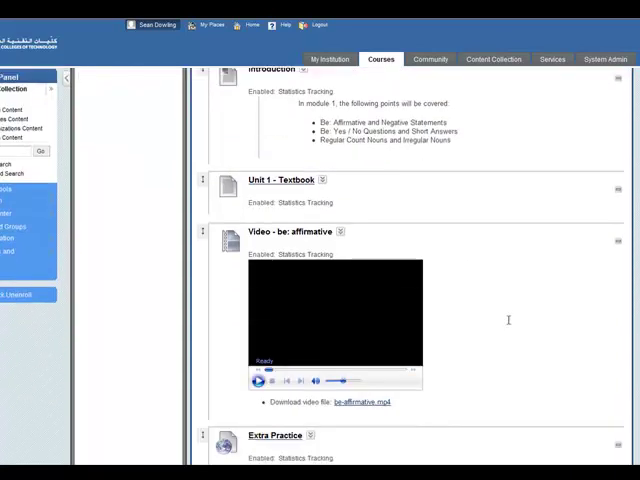
pyautogui.scroll(-3)
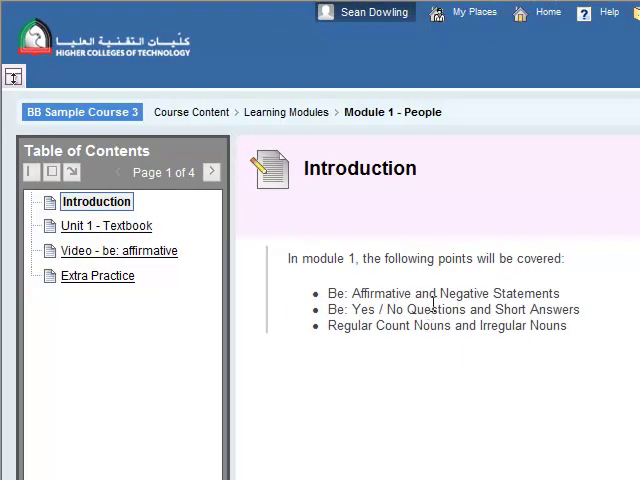
pyautogui.moveTo(145, 202)
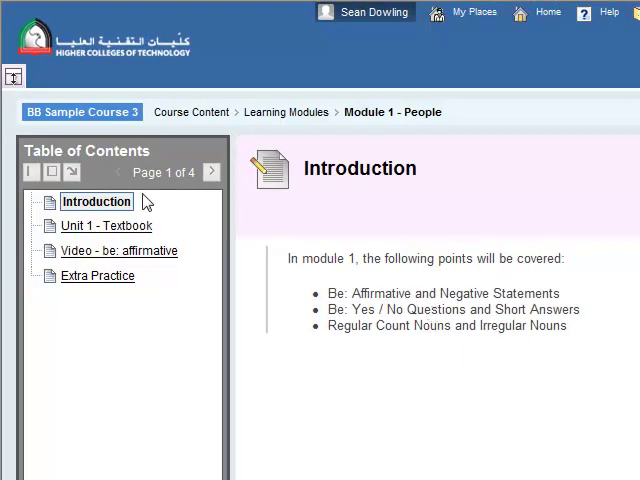
pyautogui.moveTo(211, 172)
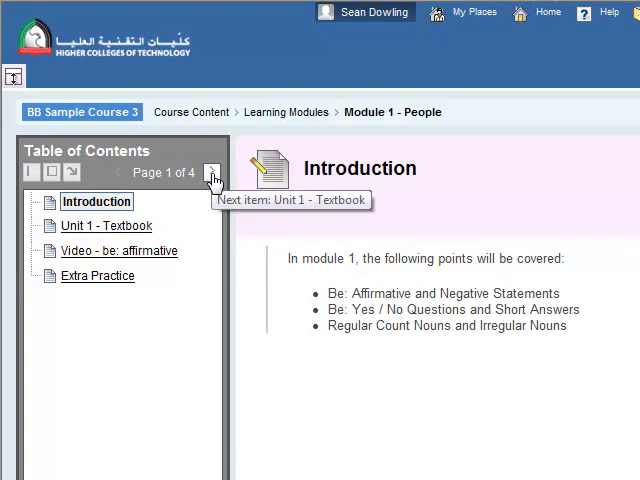
pyautogui.moveTo(106, 225)
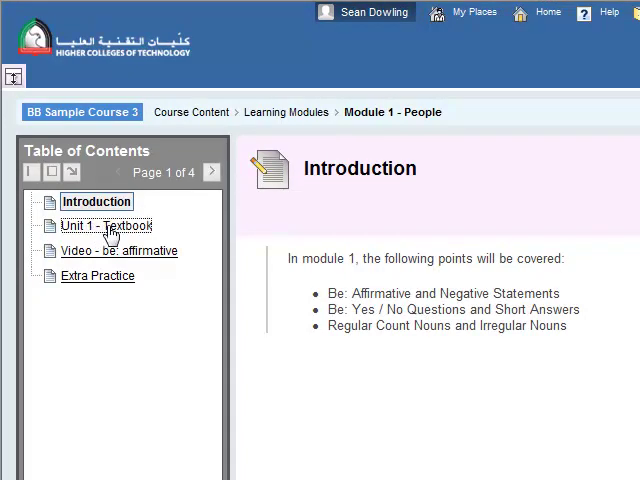
# Preview the Unit 1 - Textbook item, then open Extra Practice from the module
pyautogui.click(102, 225)
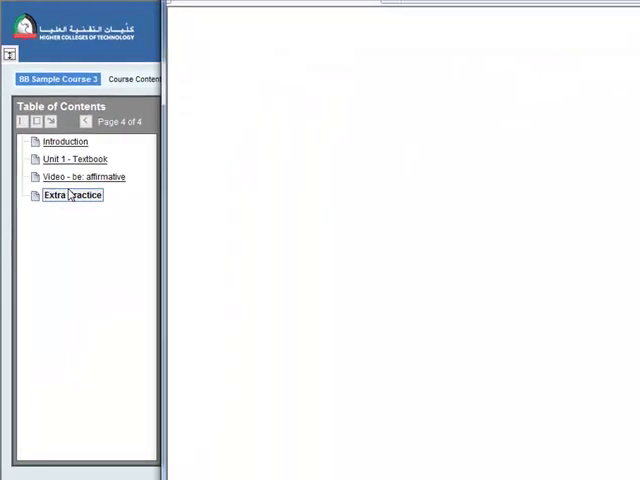
pyautogui.click(70, 195)
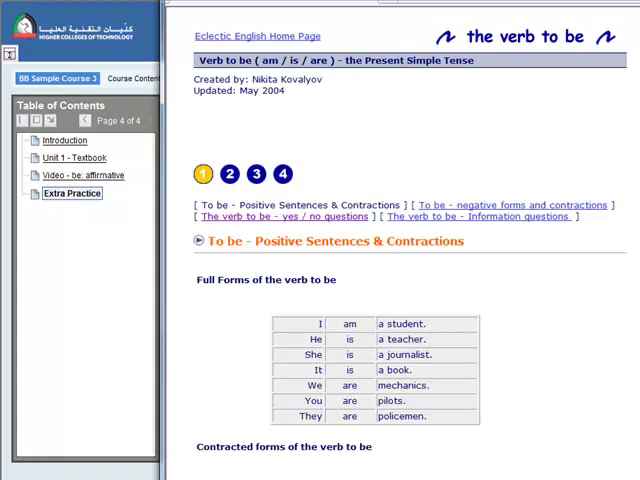